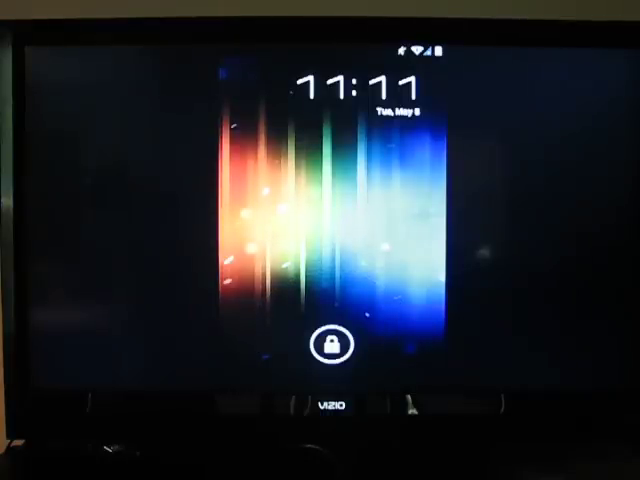
- Slide the lock icon to unlock the phone and dismiss the lock screen
{"action": "left_click", "coordinate": [331, 344]}
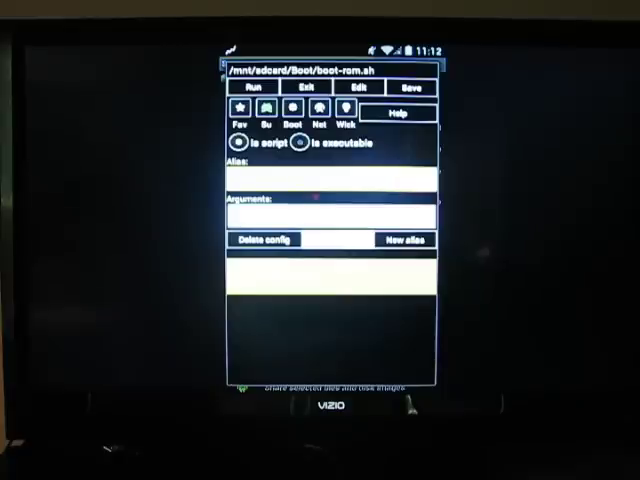
- Run /mnt/sdcard/Boot/boot-rom.sh in Script Manager to reboot into the SD-card ROM
{"action": "left_click", "coordinate": [259, 86]}
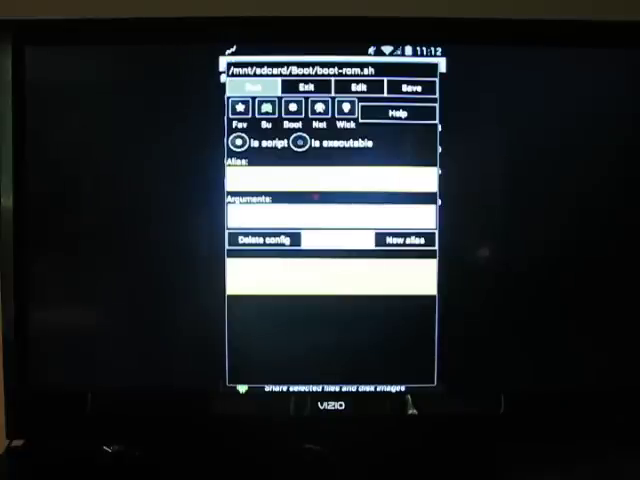